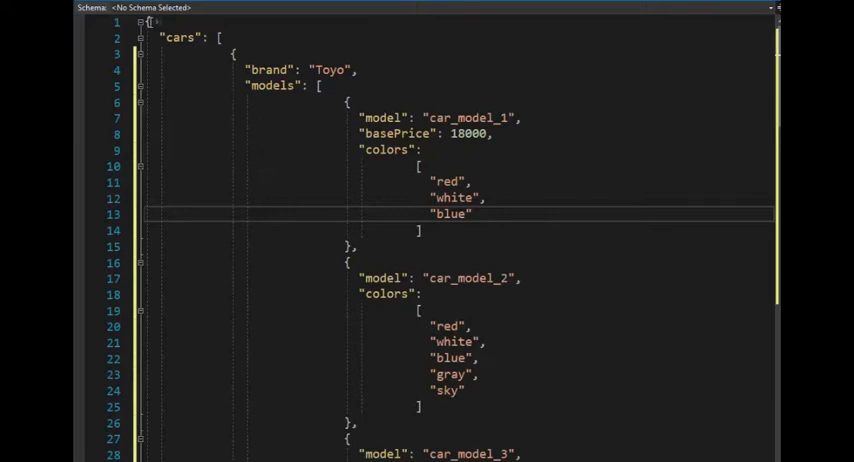
# Step: Scroll through the Whip.cs model classes and select the first car's brand key
pyautogui.scroll(-3)
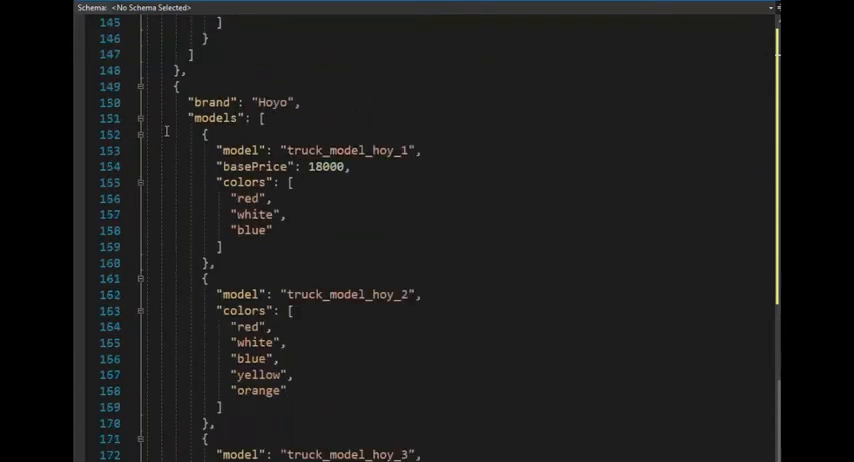
pyautogui.scroll(-3)
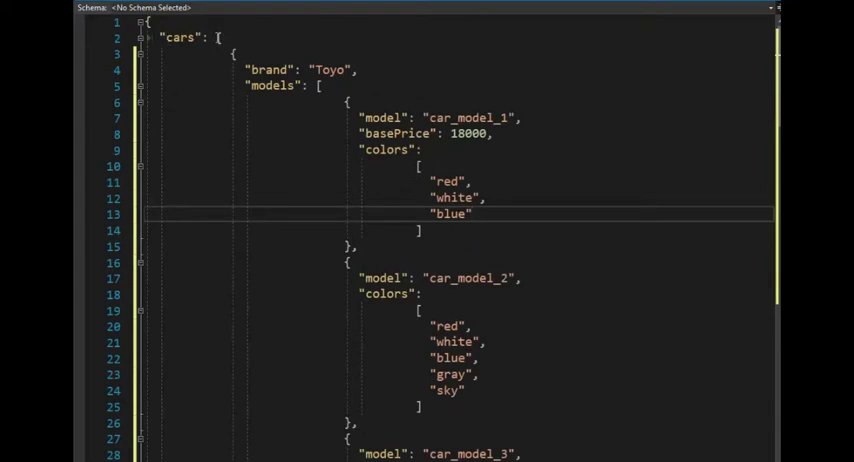
pyautogui.click(210, 37)
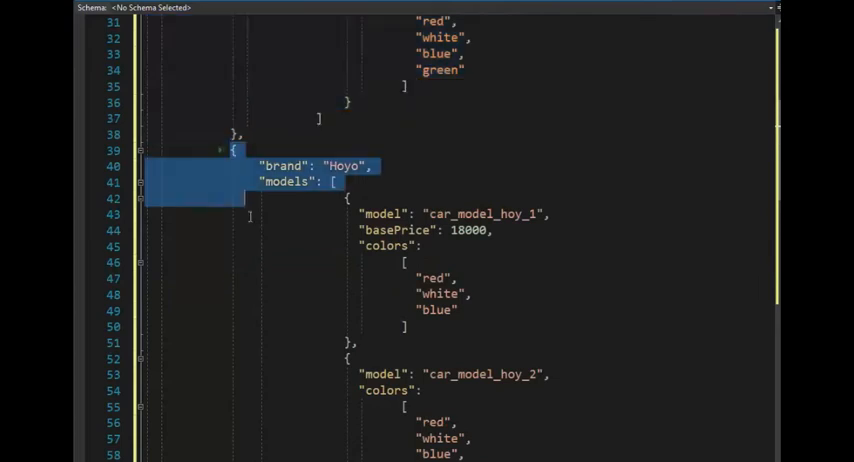
pyautogui.scroll(-3)
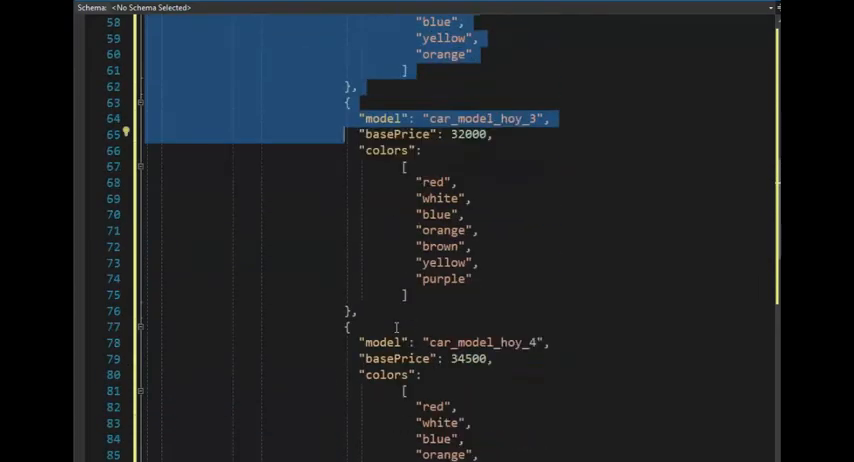
pyautogui.scroll(-3)
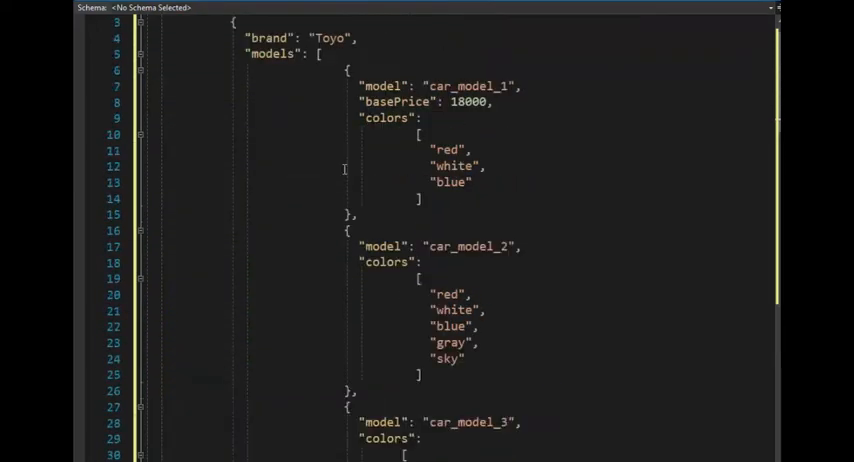
pyautogui.scroll(3)
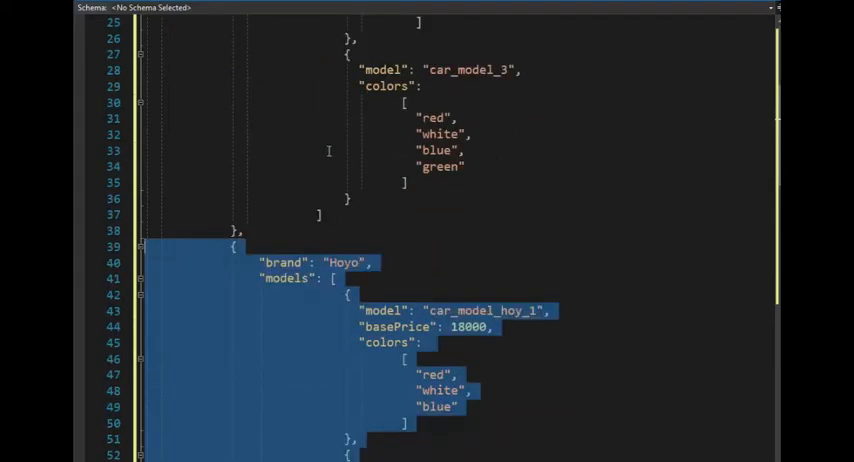
pyautogui.scroll(3)
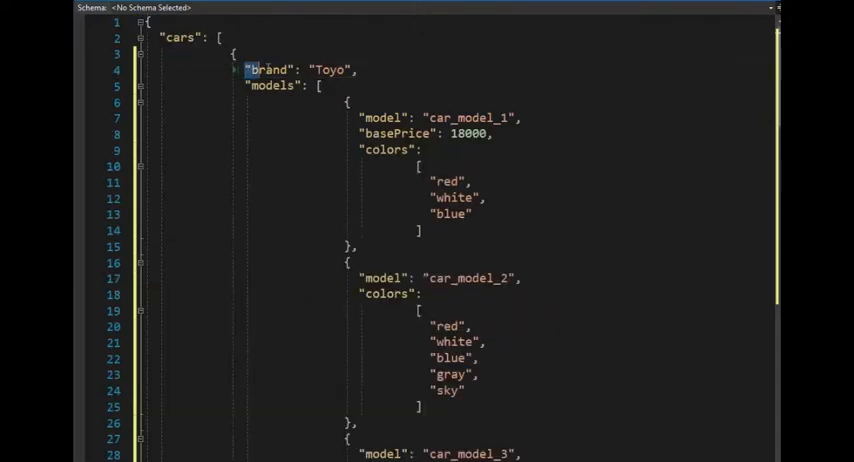
pyautogui.doubleClick(268, 69)
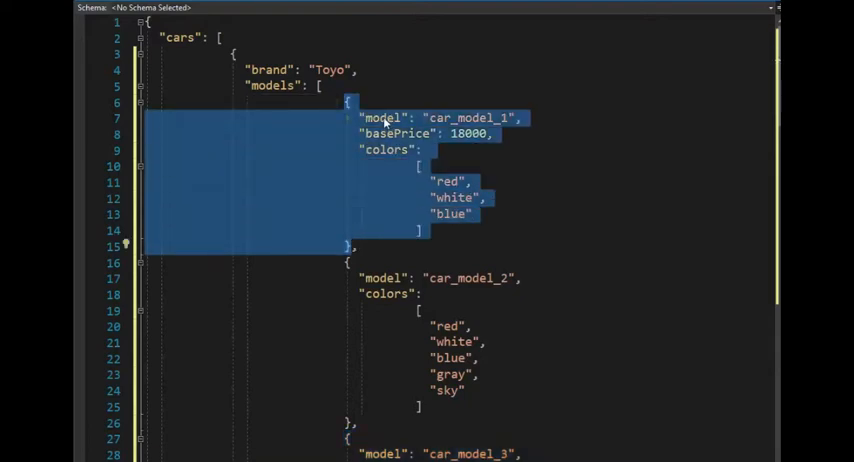
# Step: Highlight the vehicle type used by cars and select the cars property name
pyautogui.click(450, 162)
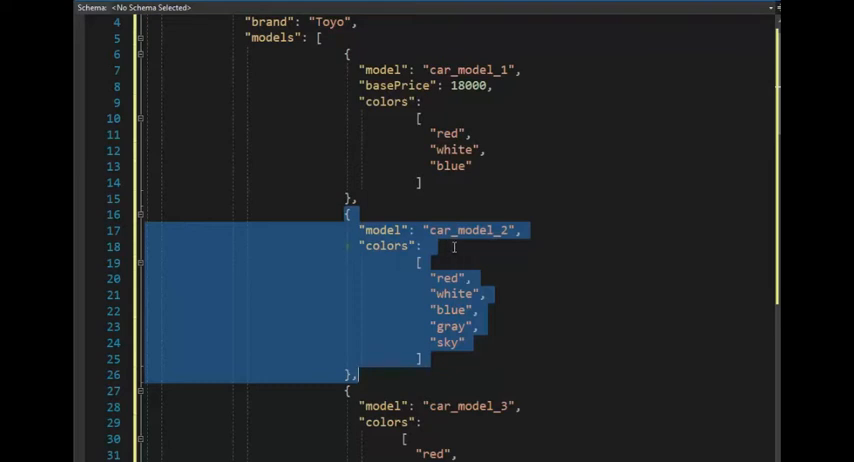
pyautogui.scroll(-3)
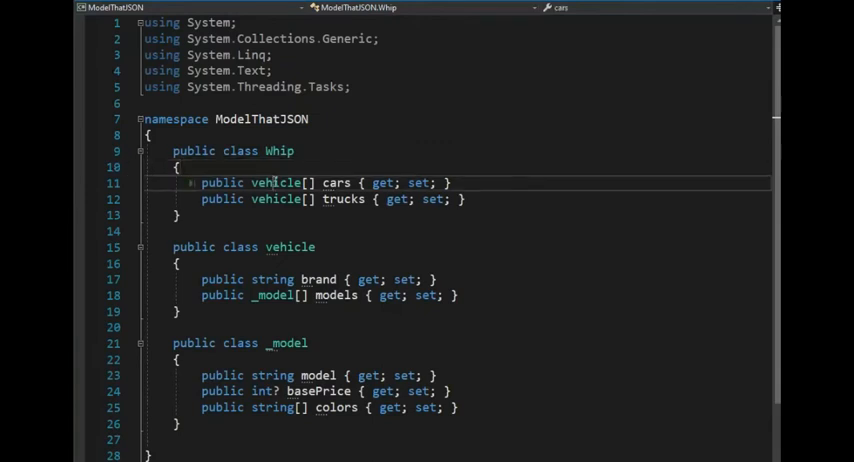
pyautogui.doubleClick(282, 183)
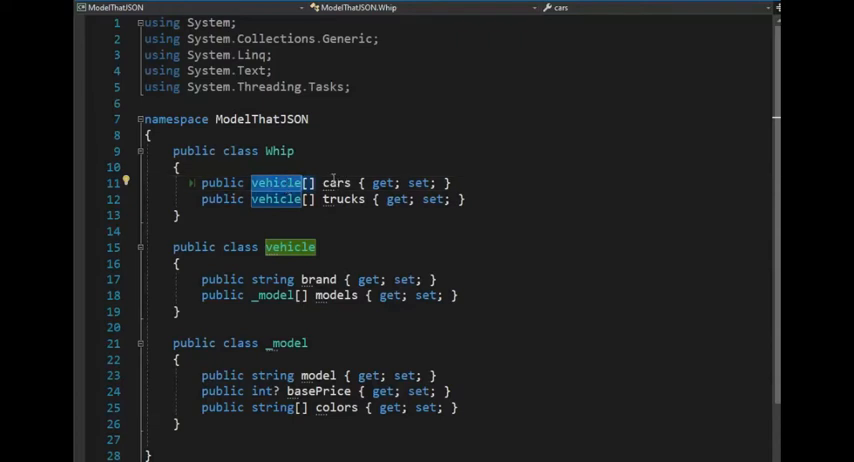
pyautogui.click(337, 183)
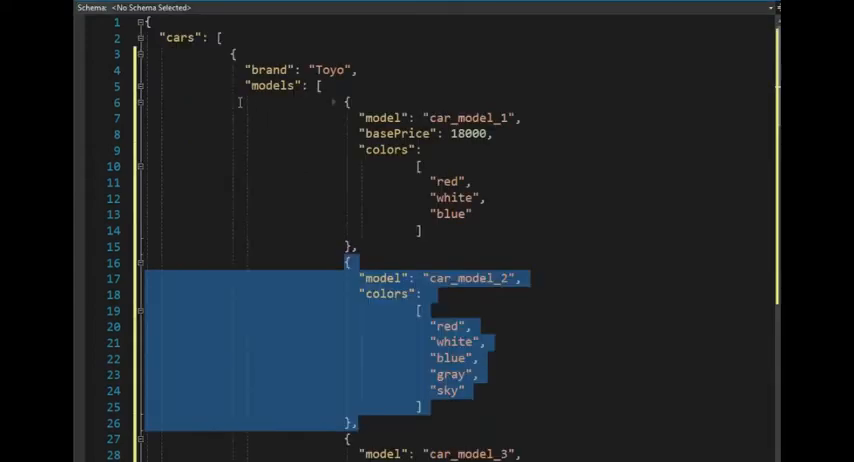
pyautogui.doubleClick(180, 37)
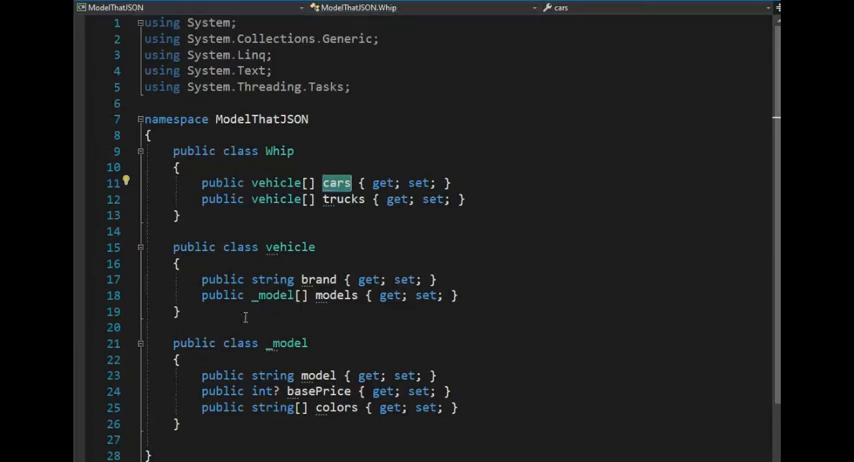
# Step: Return to the JSON data file and scroll down through it
pyautogui.click(561, 7)
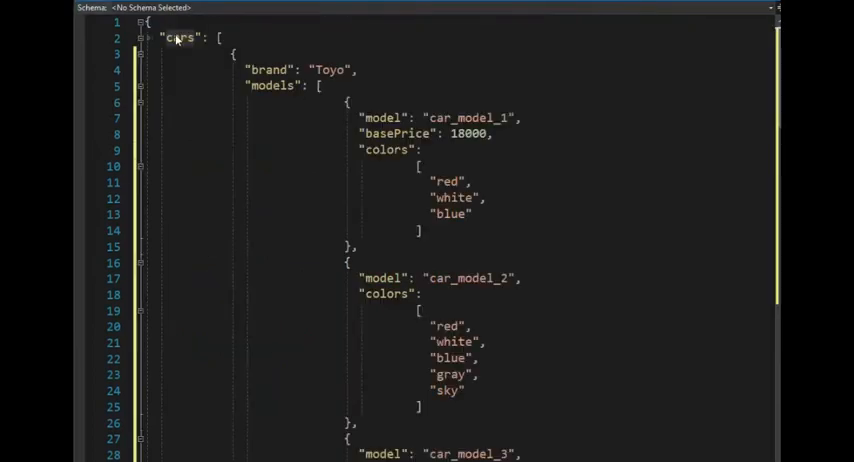
pyautogui.scroll(-3)
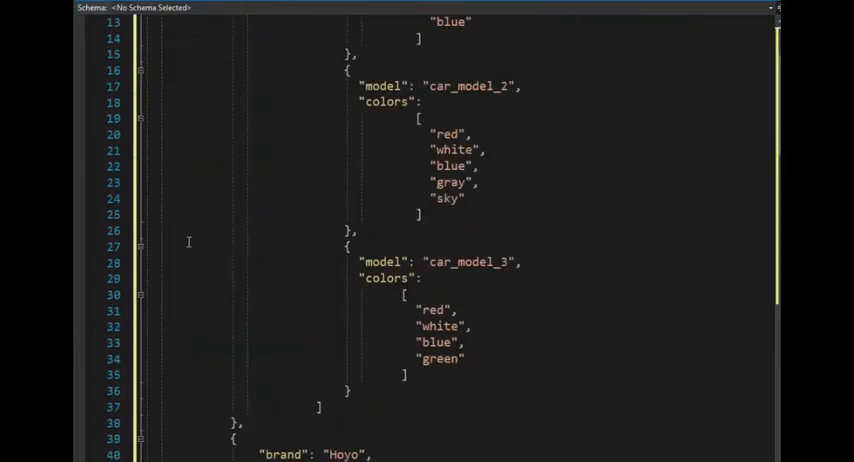
pyautogui.scroll(-3)
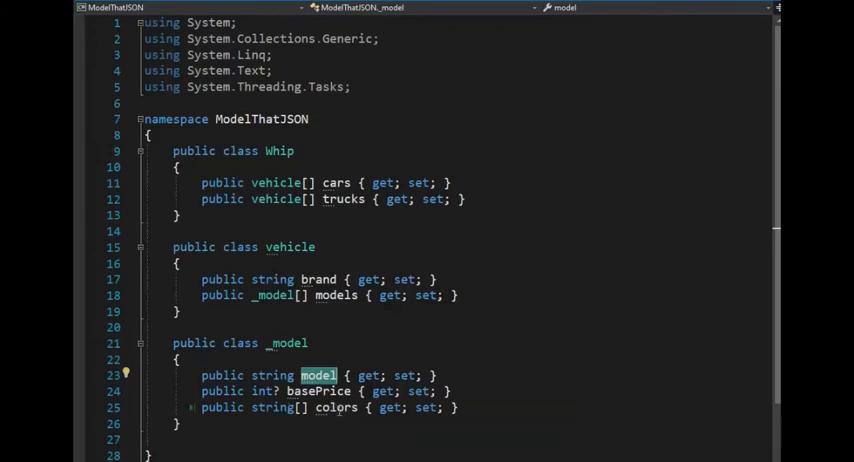
# Step: In arrays.json, select the model key of car_model_hoy_6
pyautogui.click(337, 408)
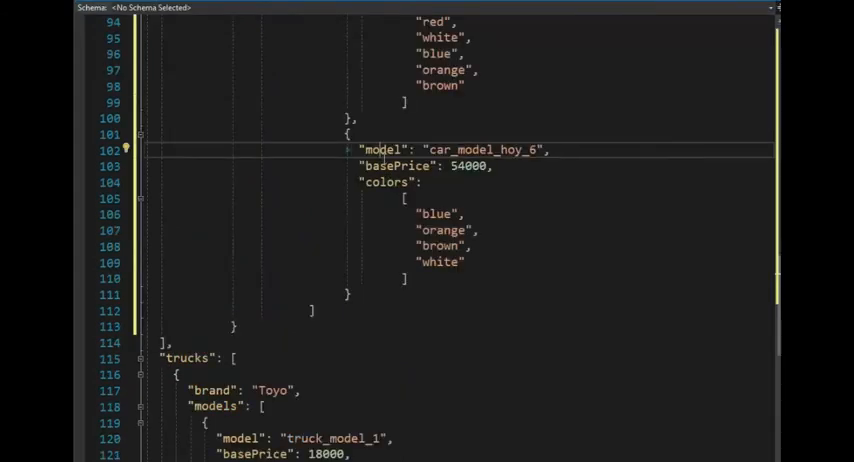
pyautogui.doubleClick(396, 165)
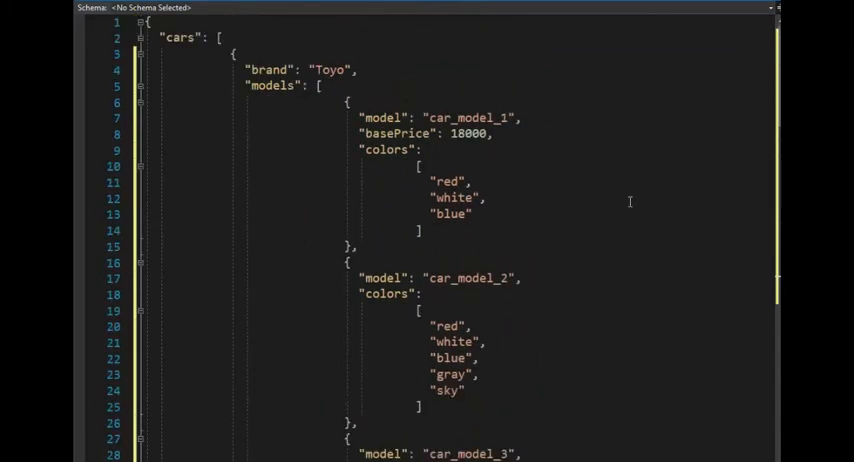
pyautogui.moveTo(358, 278); pyautogui.dragTo(390, 294)
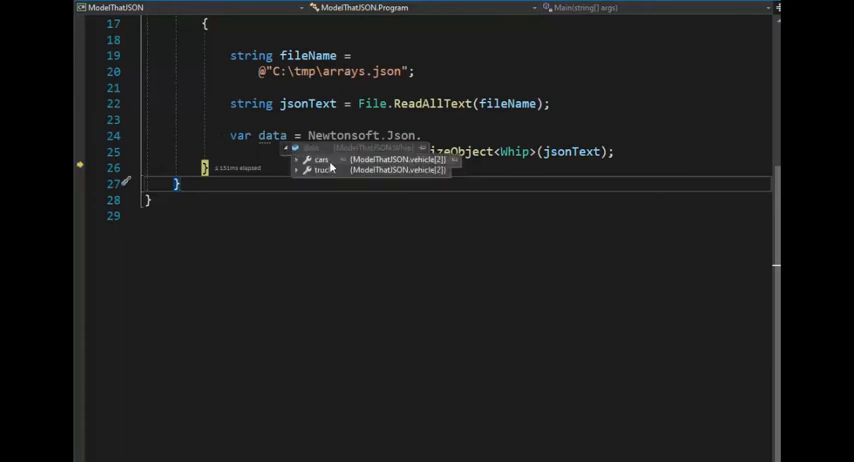
pyautogui.click(298, 159)
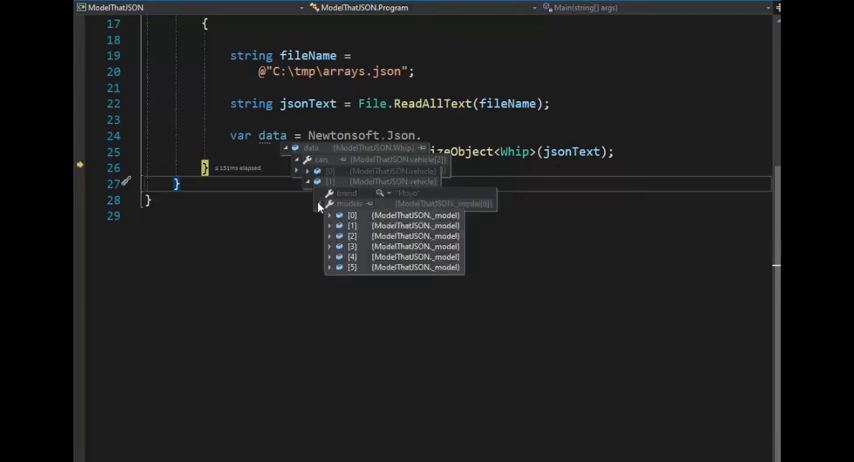
pyautogui.click(330, 215)
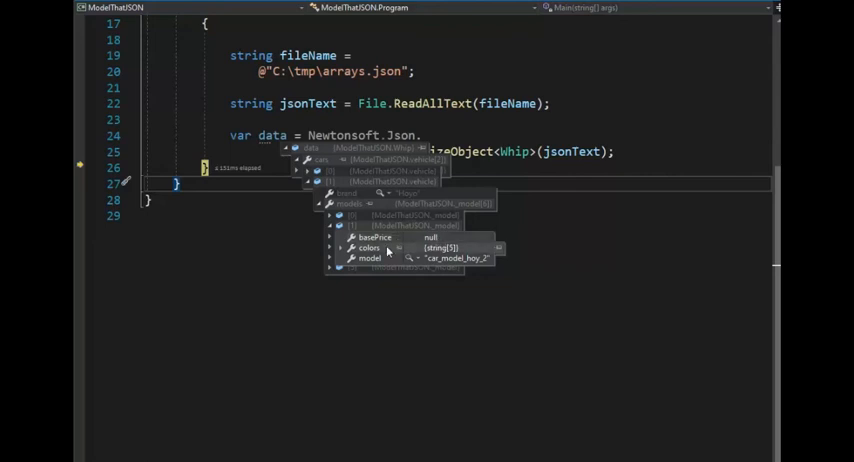
pyautogui.click(338, 248)
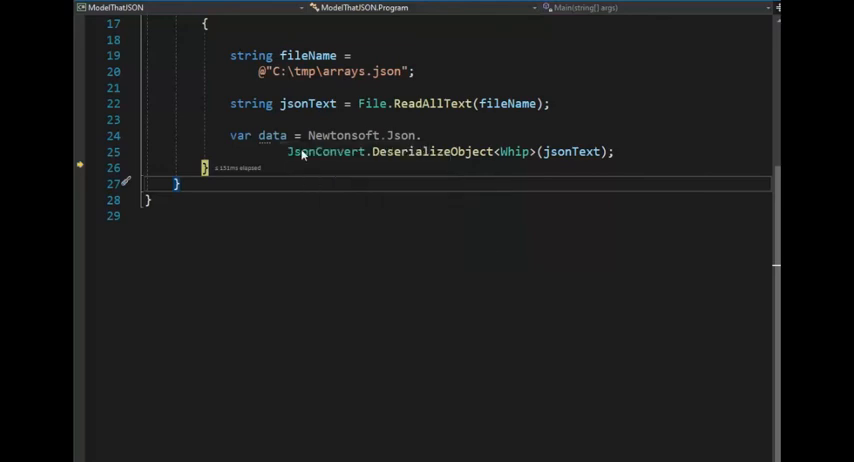
pyautogui.moveTo(267, 135)
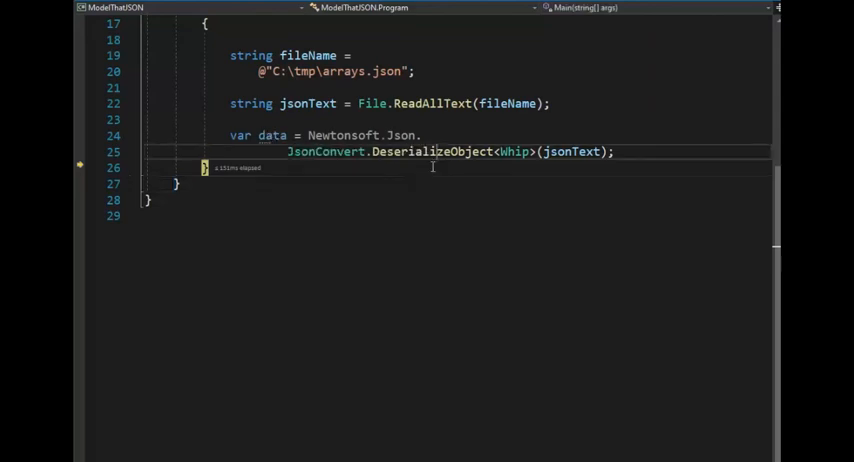
pyautogui.doubleClick(430, 151)
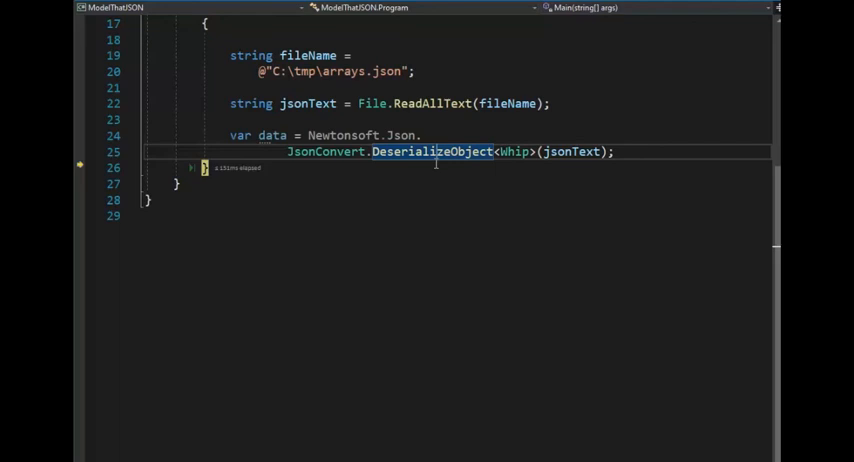